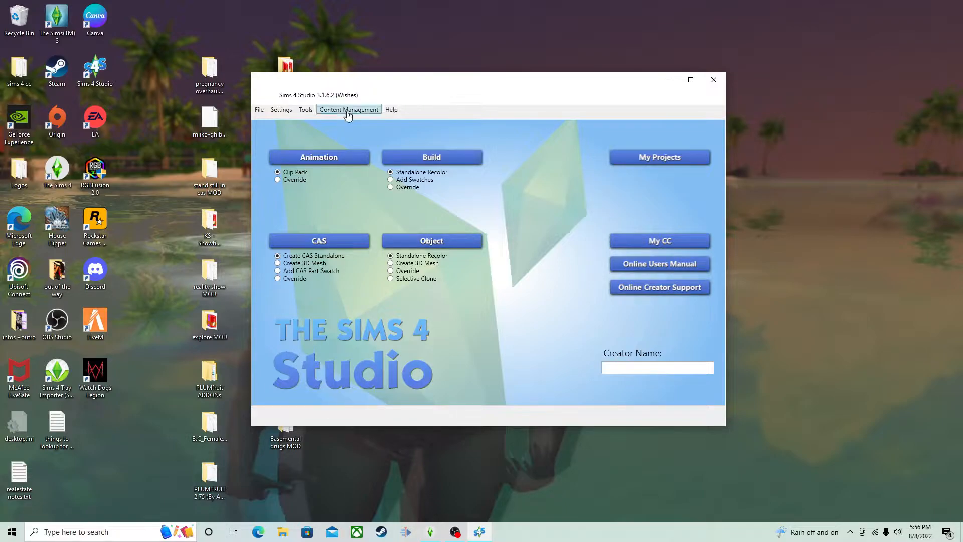
Bring up the Content Management menu to reach the object batch fixes.
click(348, 110)
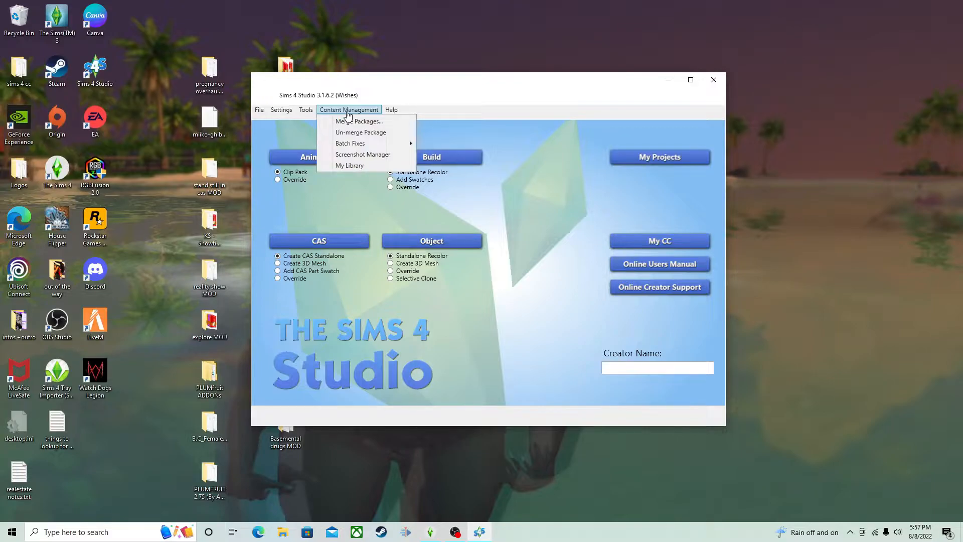
mouse_move(350, 143)
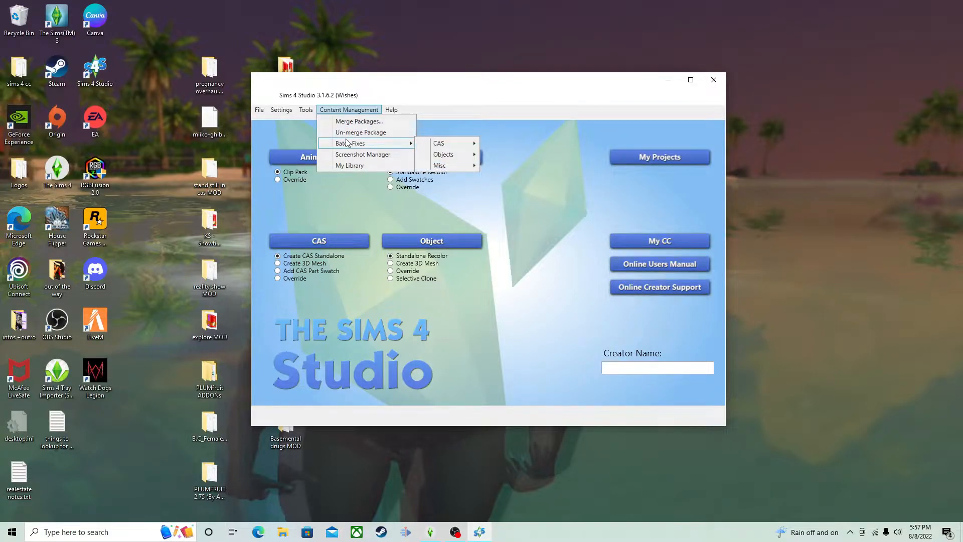
mouse_move(439, 142)
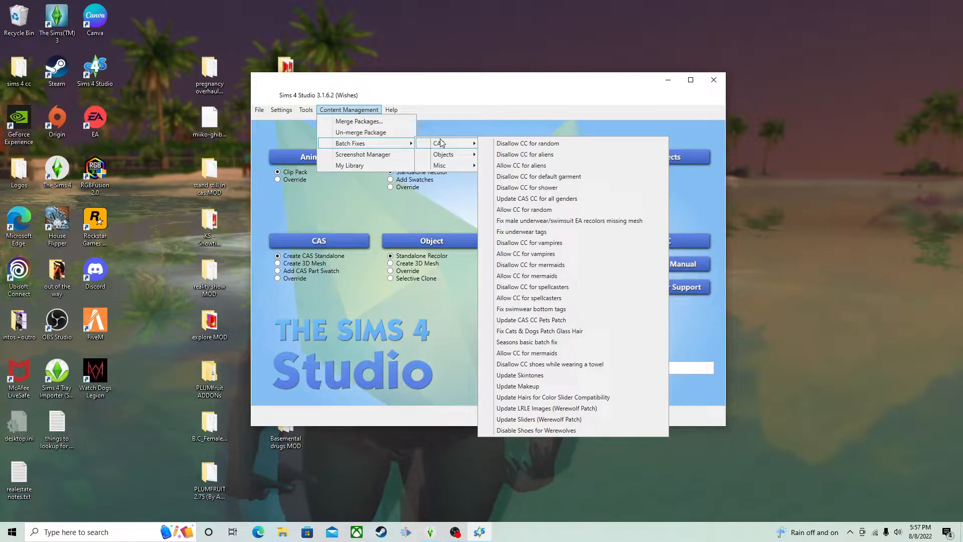
mouse_move(524, 408)
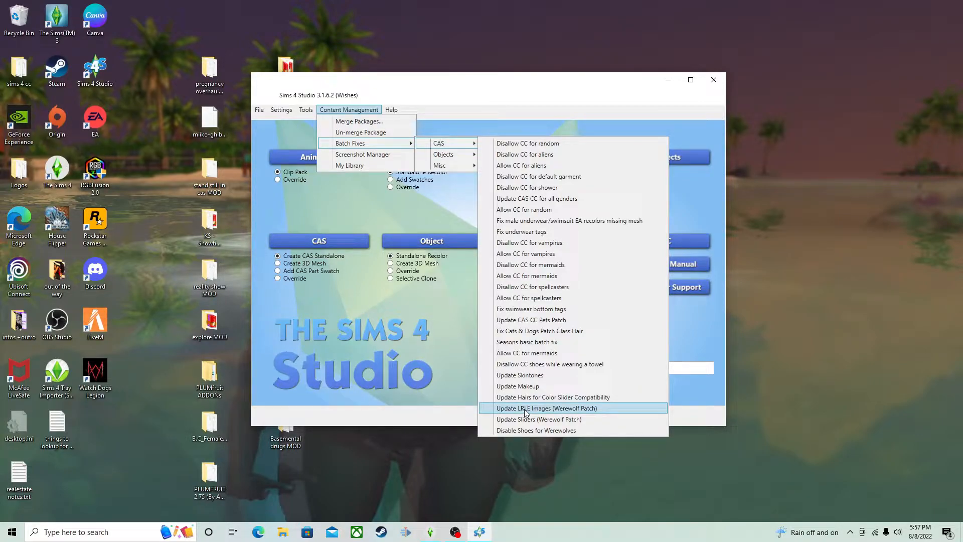
mouse_move(574, 398)
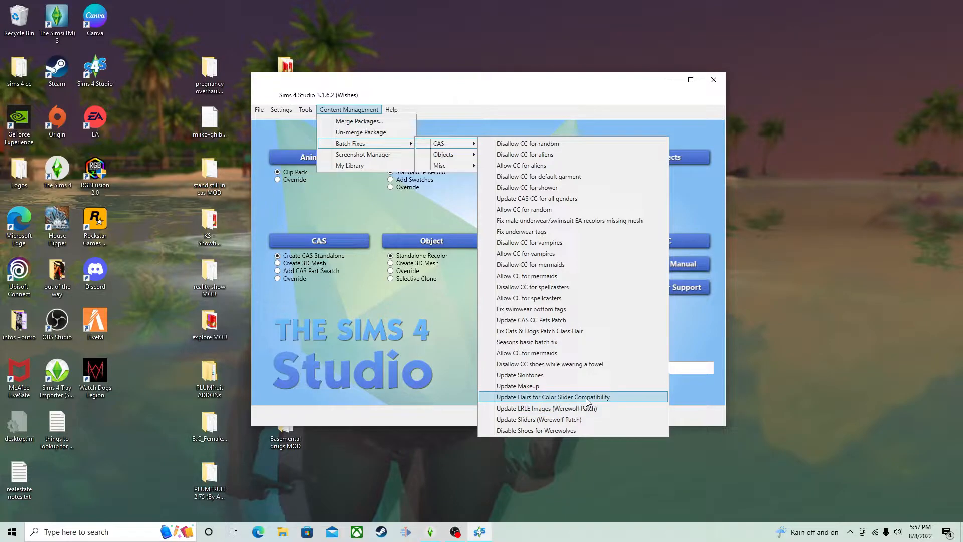
mouse_move(555, 431)
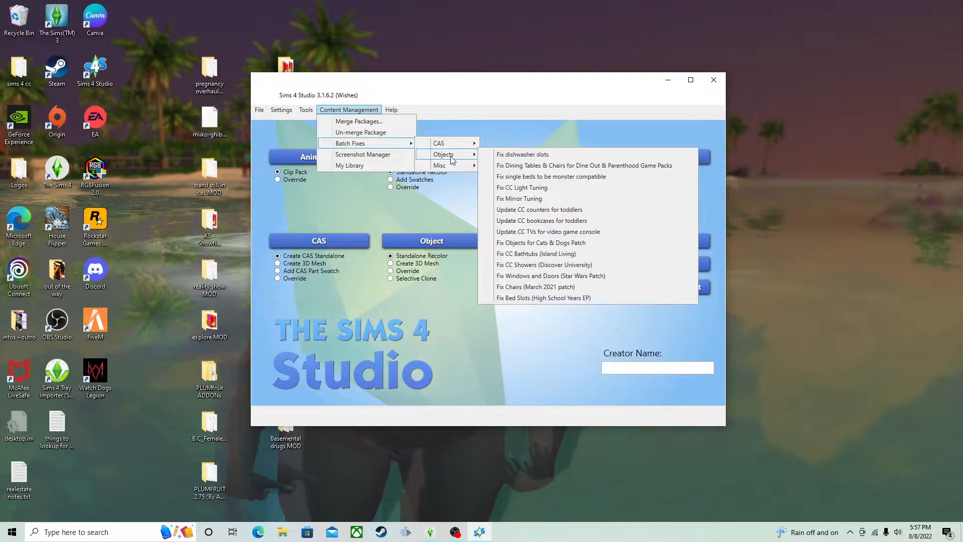
mouse_move(536, 298)
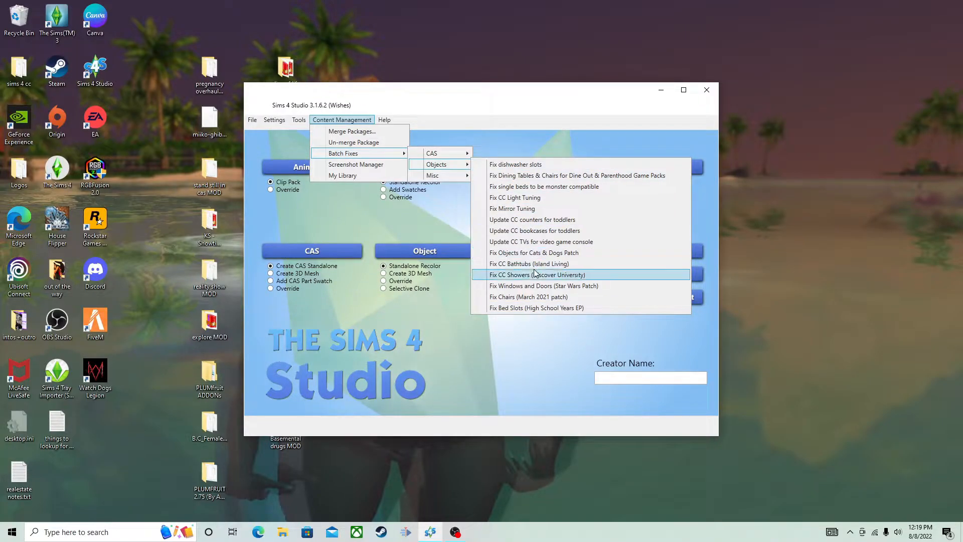
mouse_move(535, 286)
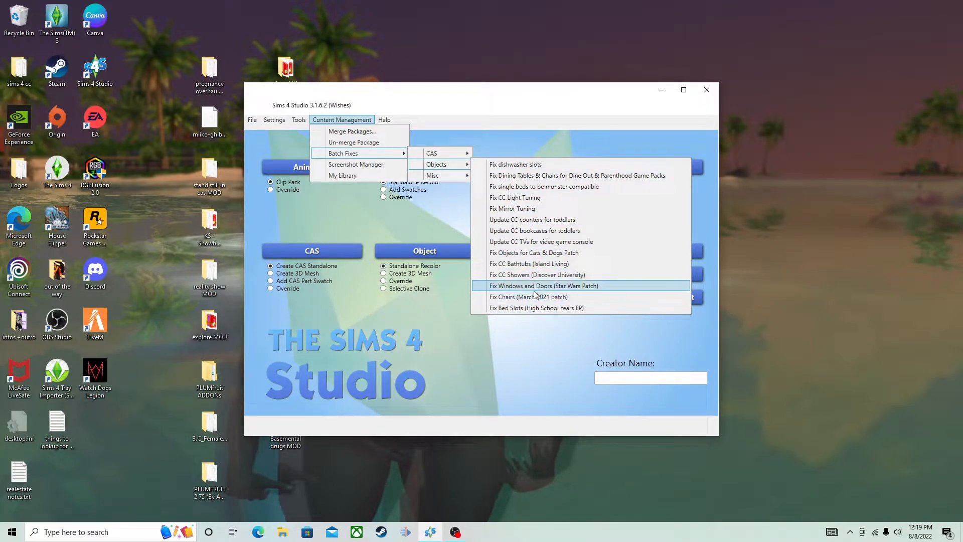
mouse_move(529, 297)
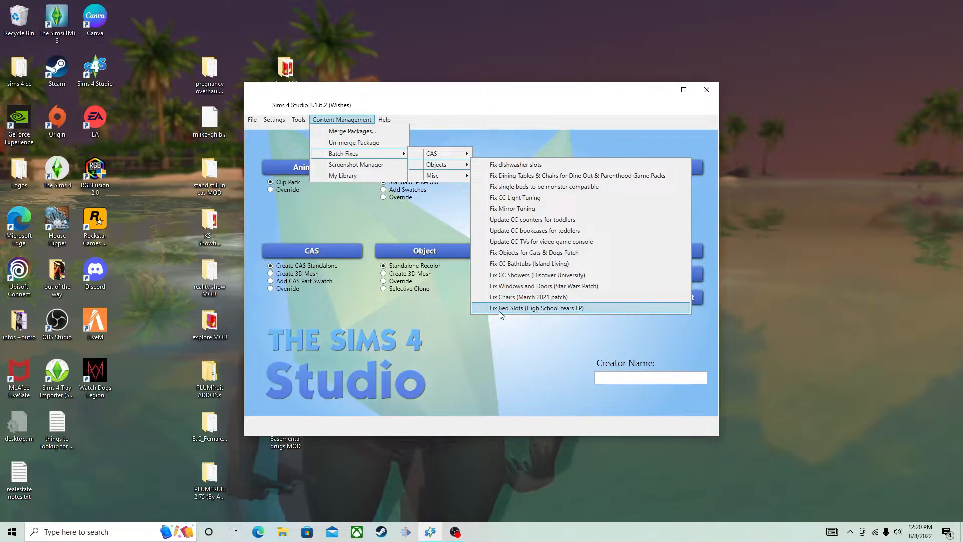
mouse_move(535, 311)
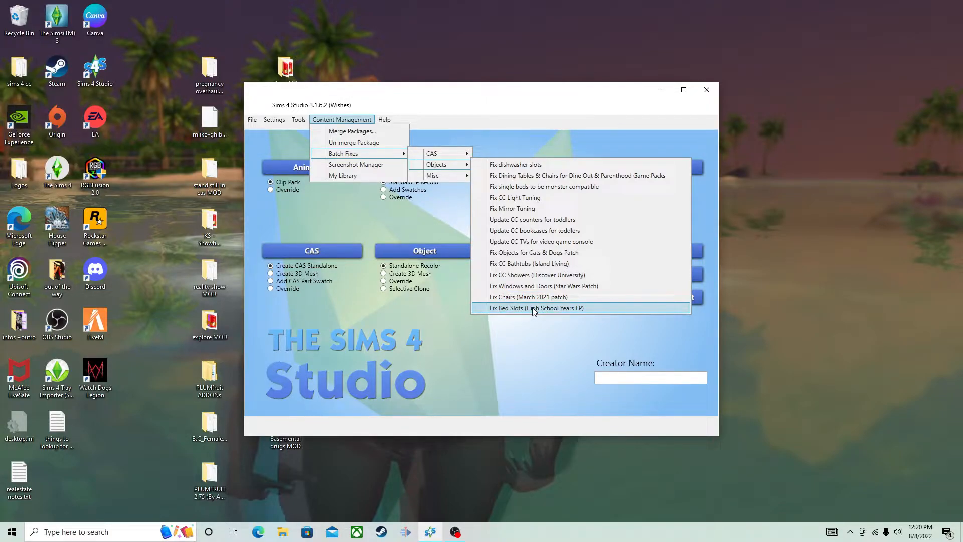
Run Fix Bed Slots (High School Years EP) on the Mods folder with backups, then dismiss the Explorer window.
click(536, 308)
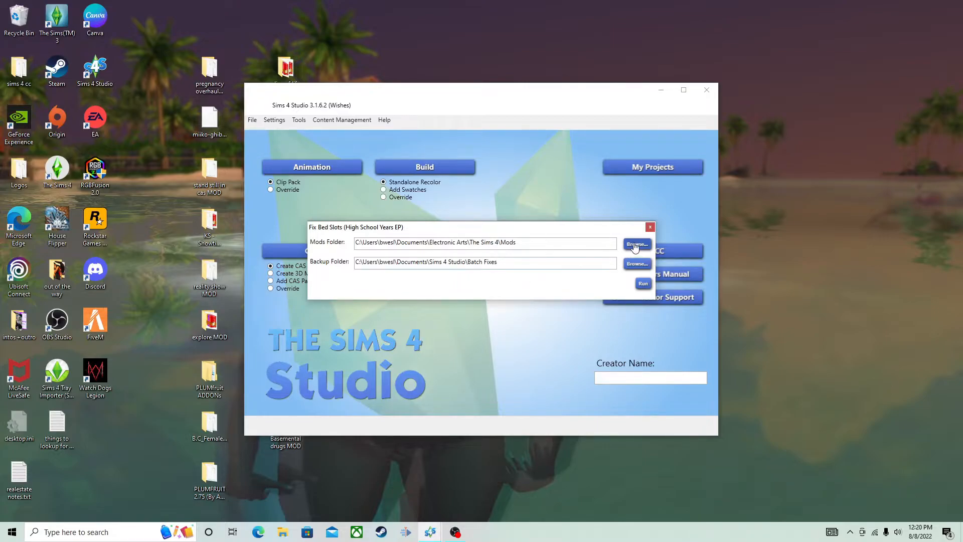
click(637, 244)
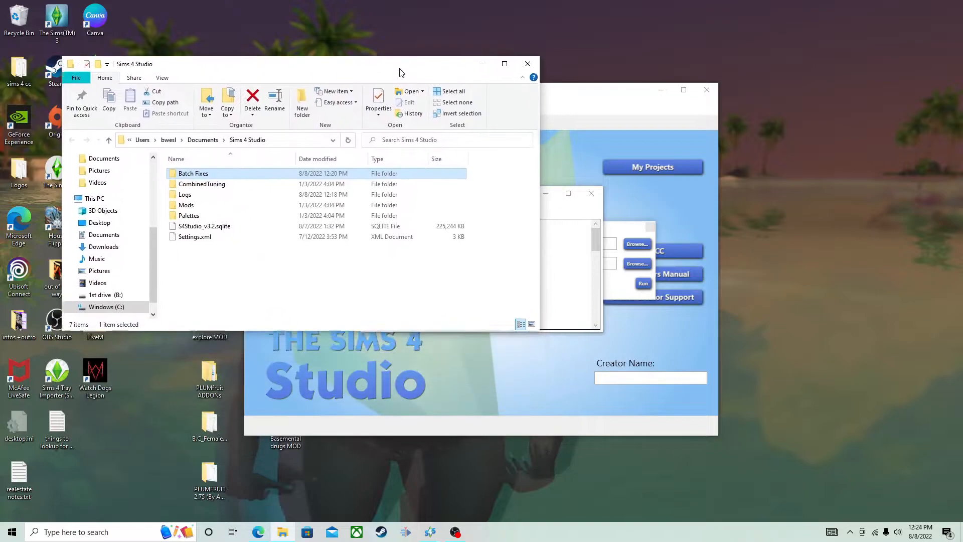
drag(399, 64, 89, 86)
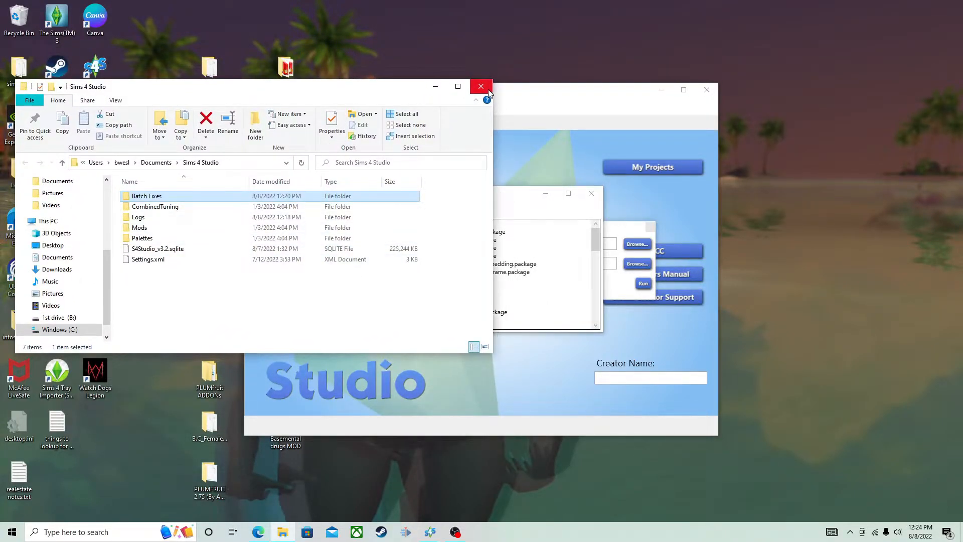
click(480, 86)
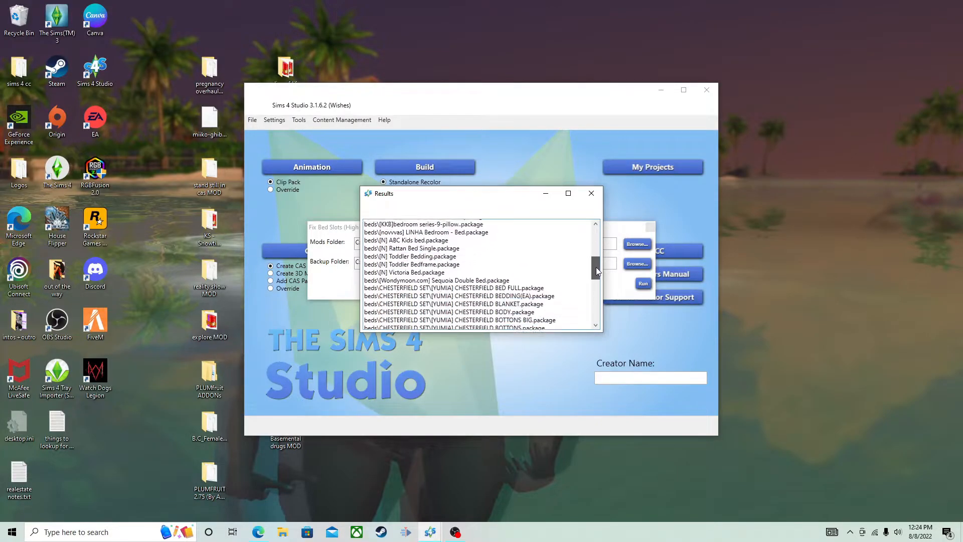
Review the results down to the 2617 No Fix Needed count and dismiss the Results window.
scroll(down, 3)
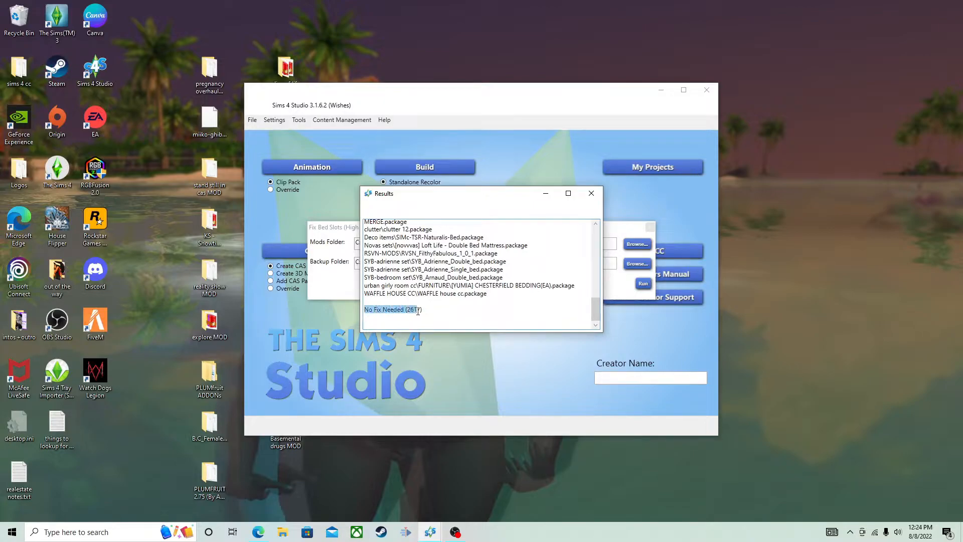
mouse_move(590, 193)
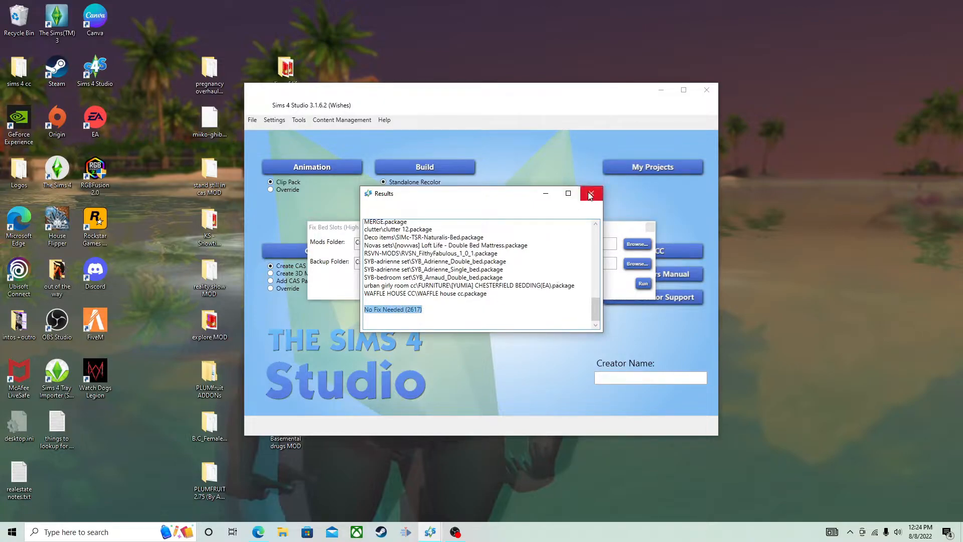
click(590, 194)
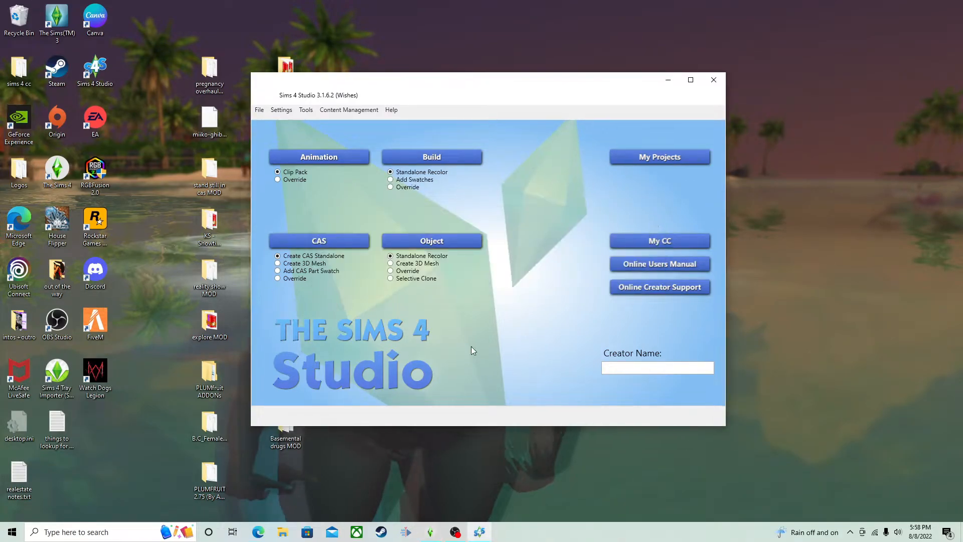
Bring up the Content Management menu again to reach the batch fixes.
click(349, 109)
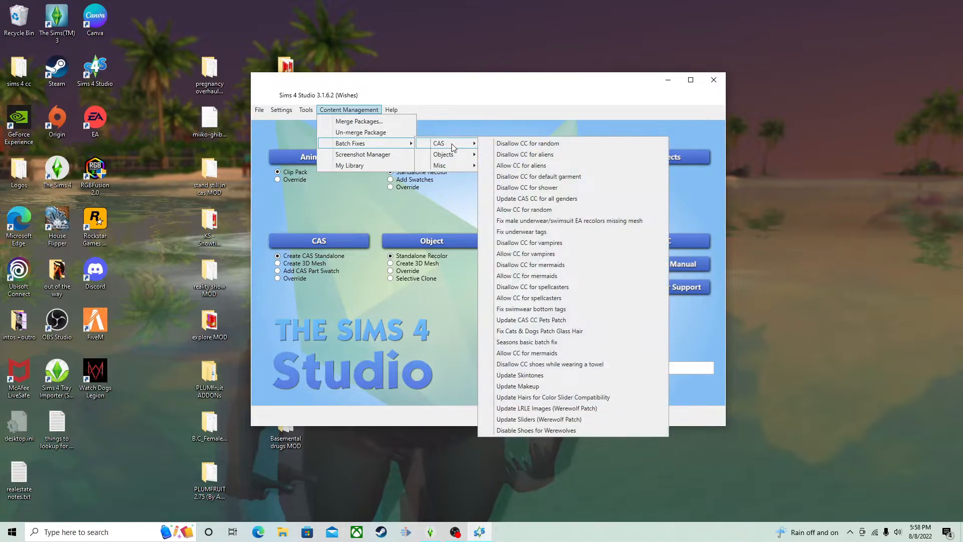
mouse_move(525, 154)
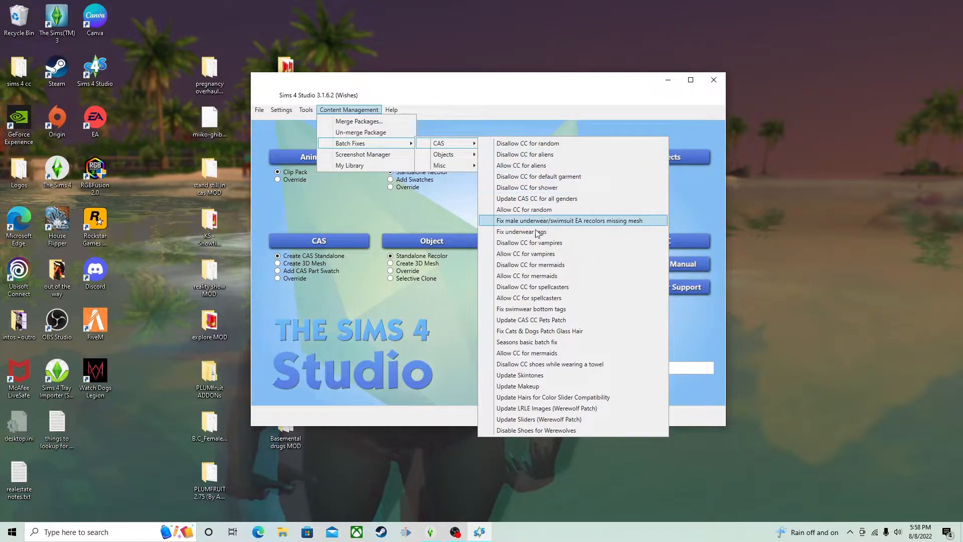
mouse_move(540, 275)
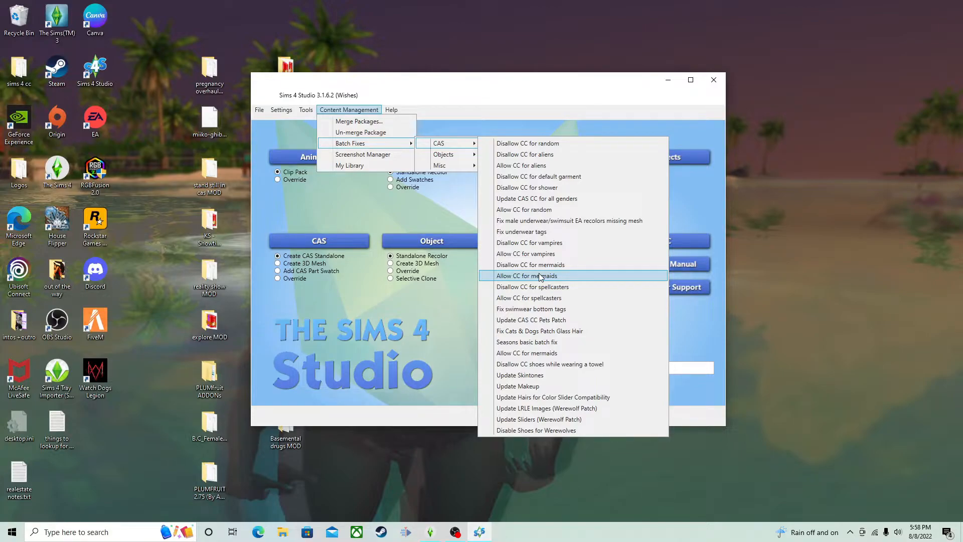
mouse_move(525, 253)
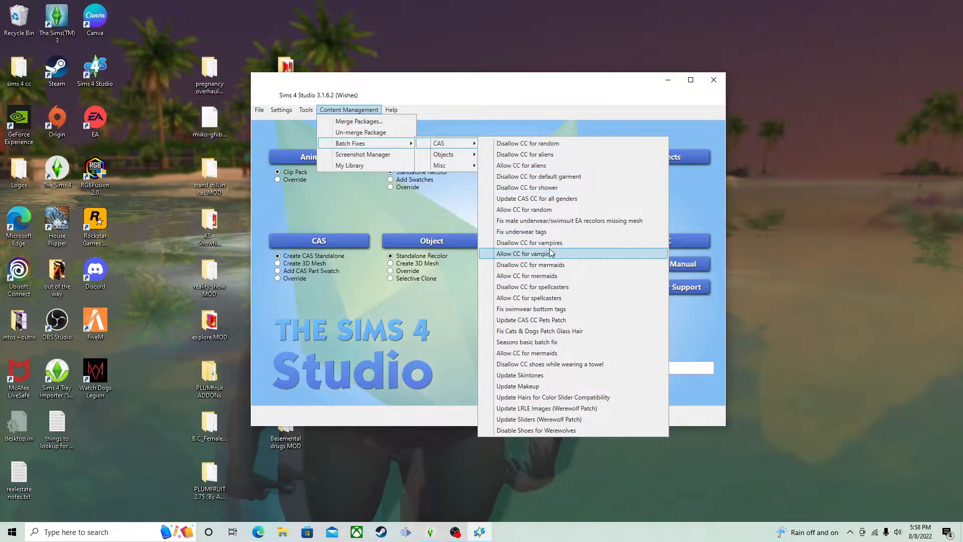
mouse_move(551, 308)
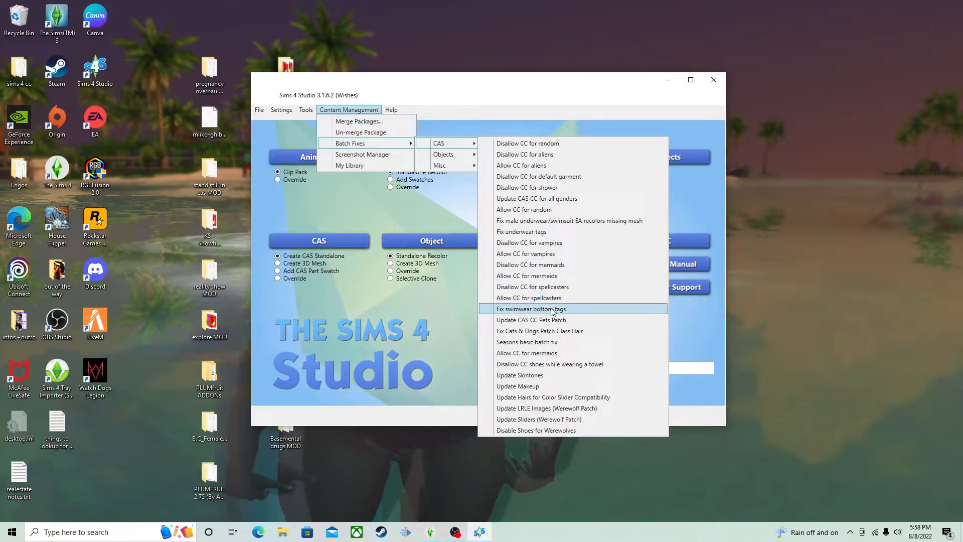
mouse_move(533, 397)
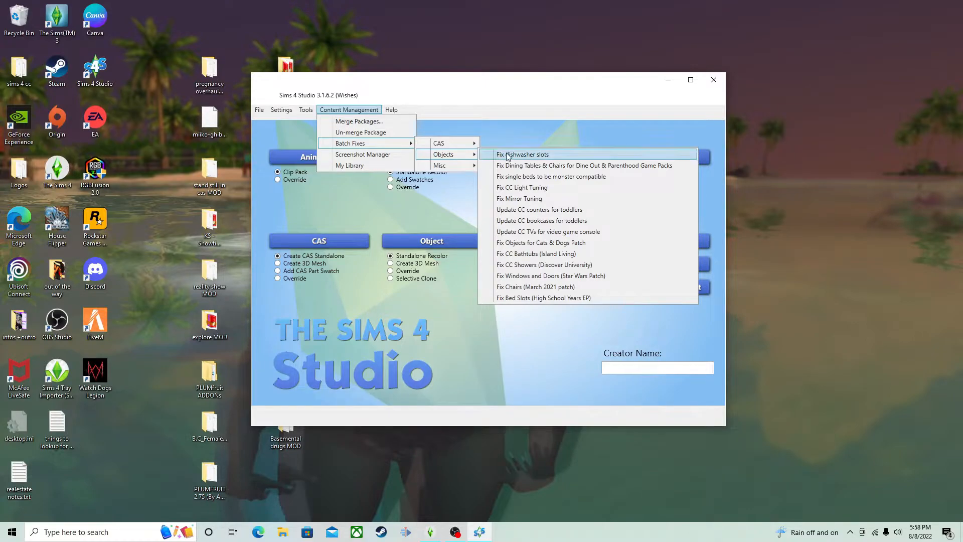
mouse_move(504, 154)
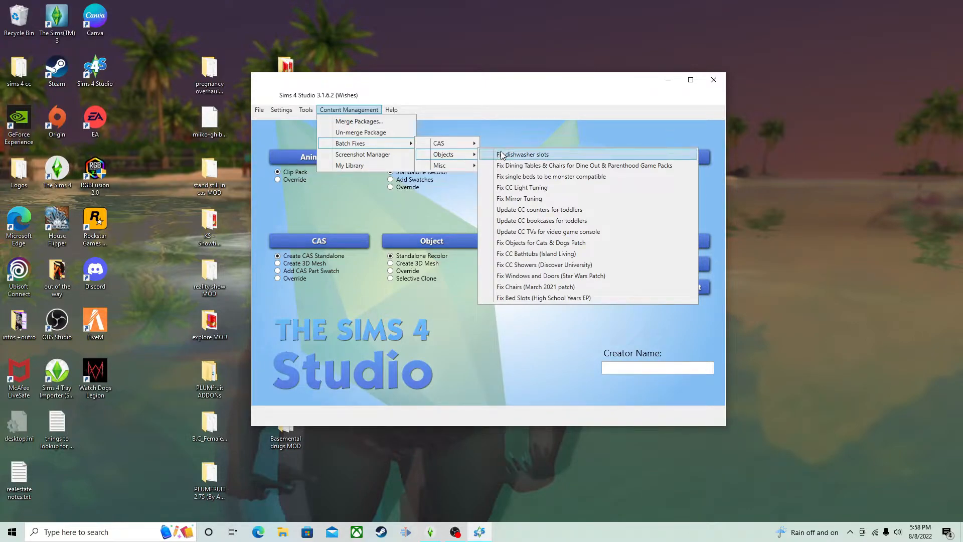
mouse_move(508, 158)
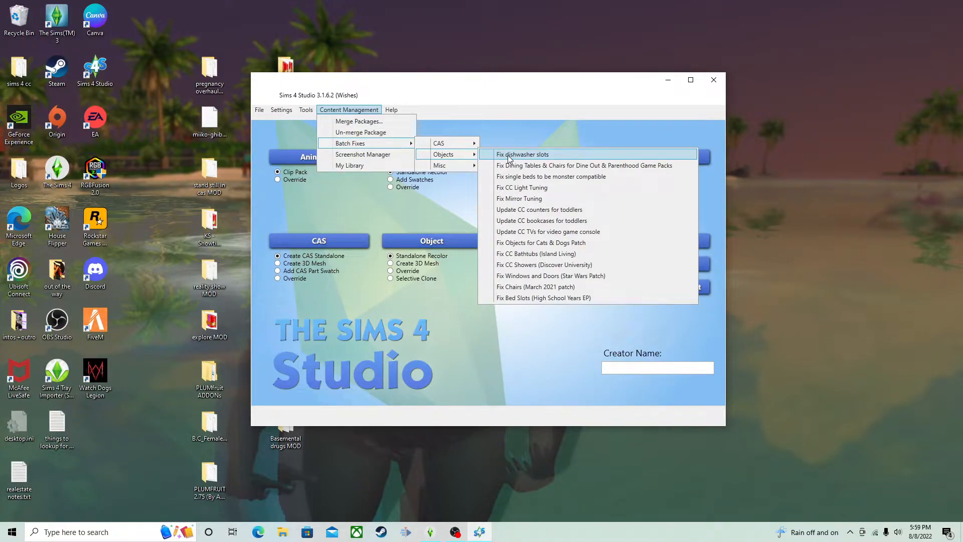
mouse_move(522, 297)
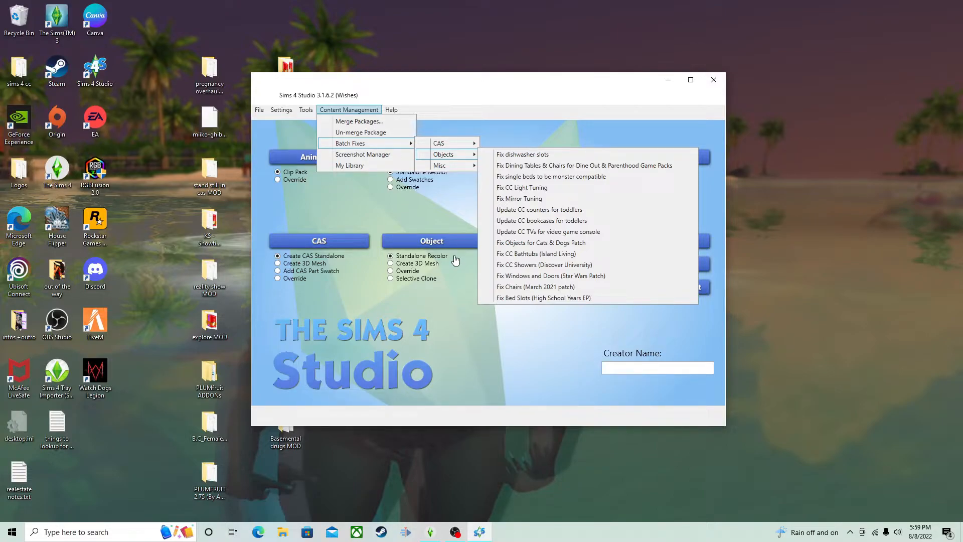
mouse_move(536, 253)
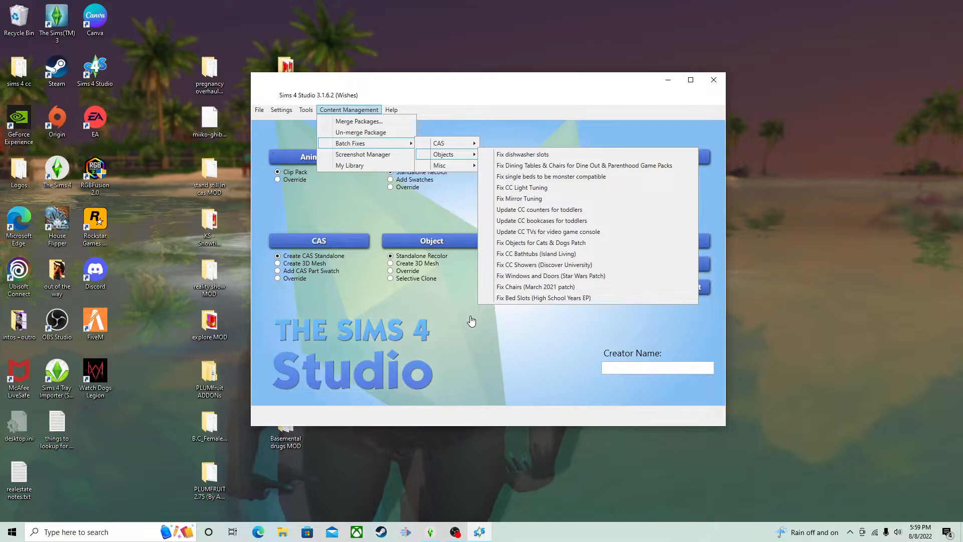
mouse_move(466, 319)
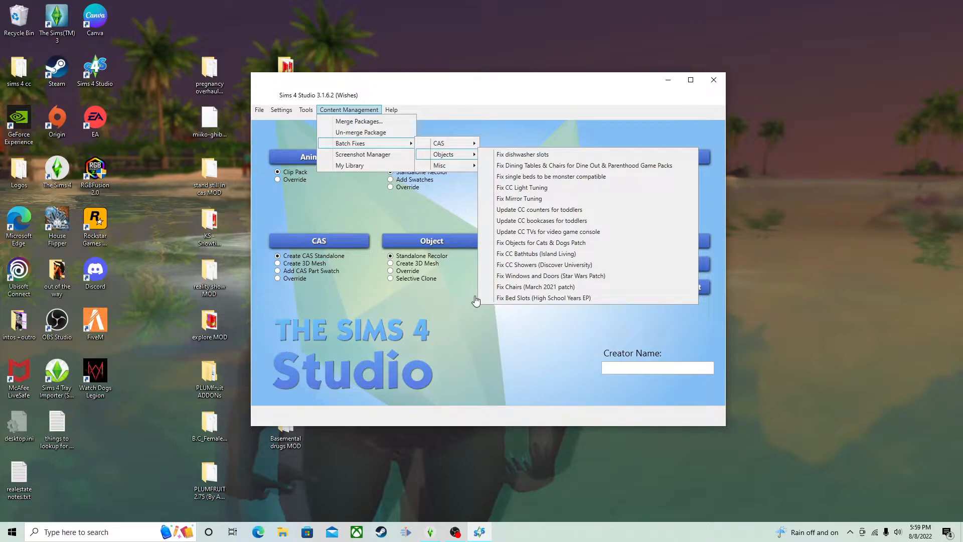
mouse_move(544, 298)
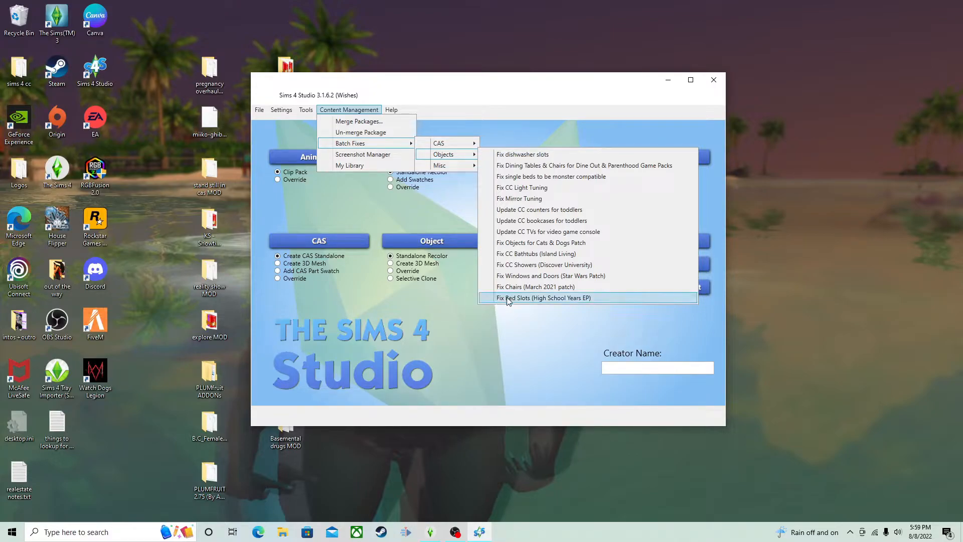